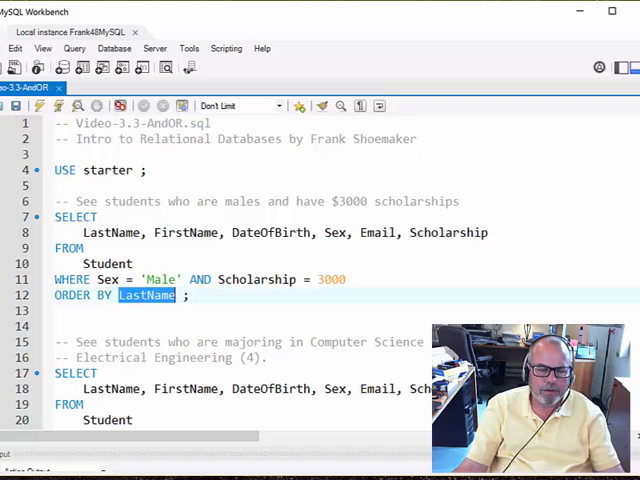
# Step: Execute the query for male students with $3000 scholarships and view its result grid
pyautogui.click(110, 216)
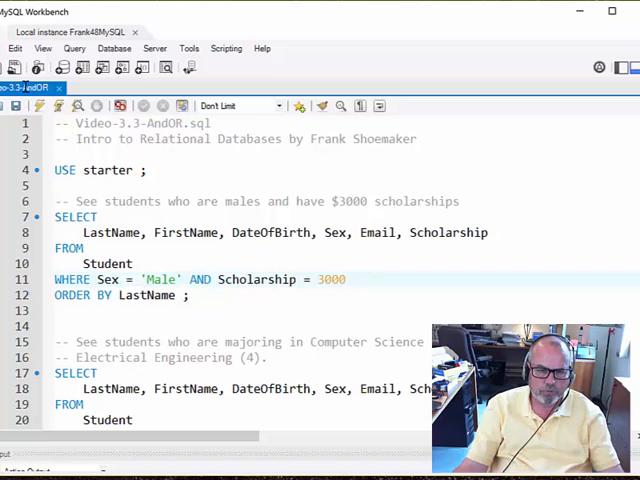
pyautogui.click(184, 280)
pyautogui.write('F')
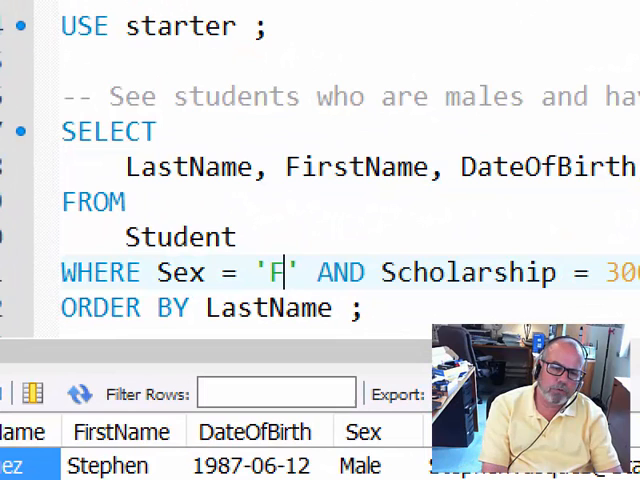
# Step: Complete the Sex condition so it reads 'Female' in the scholarship query
pyautogui.write('emale')
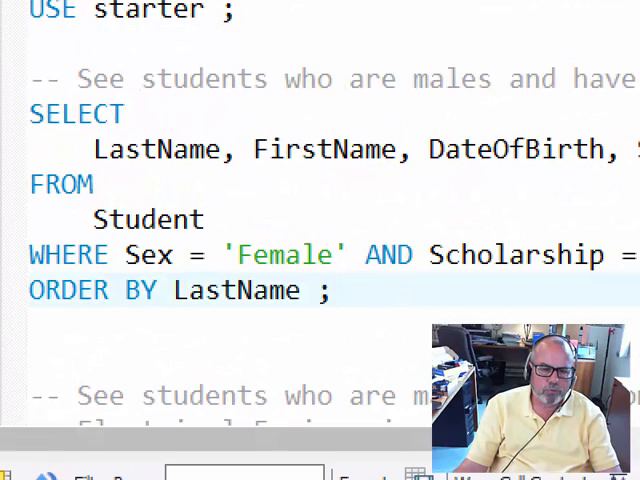
# Step: Execute the MajorID = 1 OR MajorID = 4 query and view its results
pyautogui.scroll(-3)
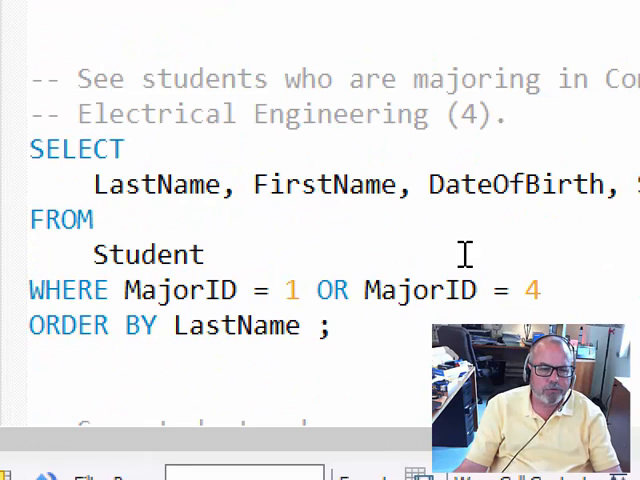
pyautogui.doubleClick(332, 290)
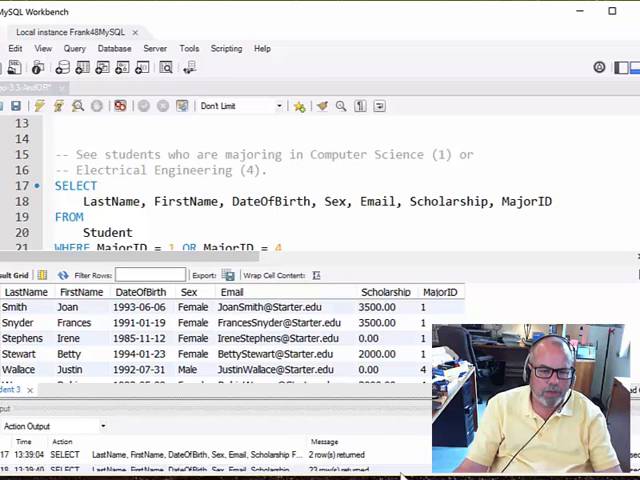
pyautogui.scroll(-3)
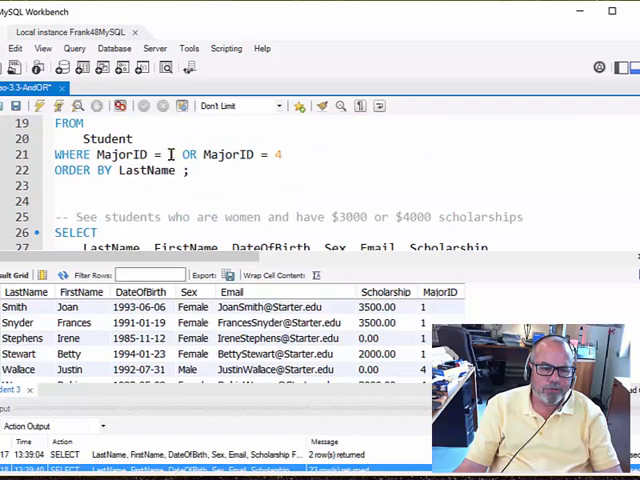
# Step: Remove 'OR MajorID = 4', run the MajorID = 1 query, then retype 'OR MajorID = 4'
pyautogui.moveTo(202, 154); pyautogui.dragTo(284, 154)
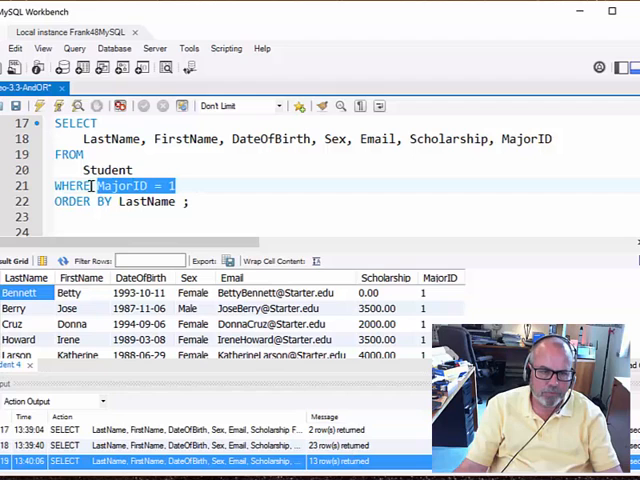
pyautogui.write('OR MajorID = 4')
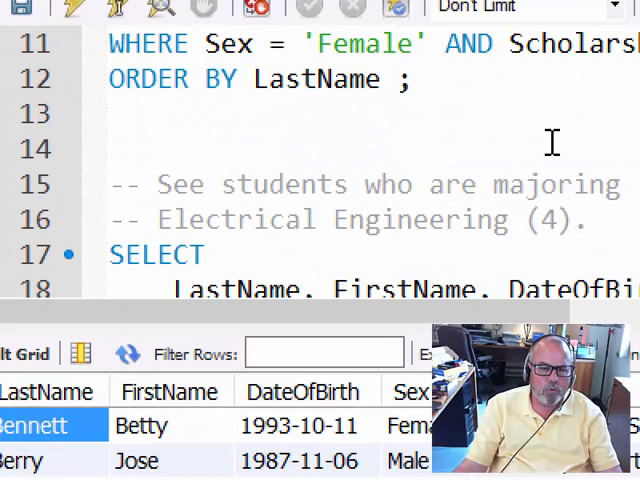
pyautogui.scroll(-3)
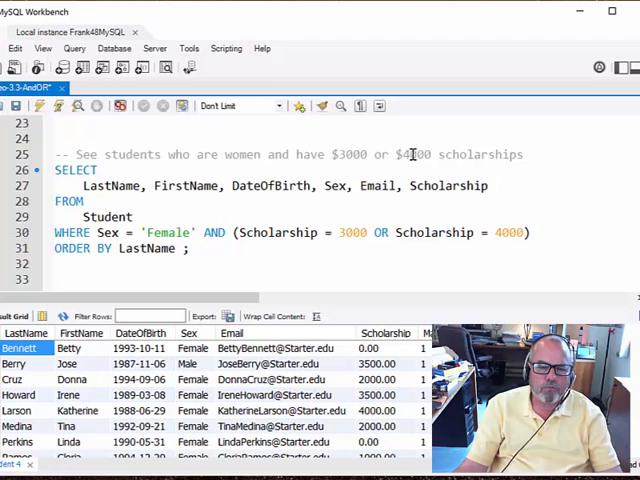
pyautogui.moveTo(96, 232); pyautogui.dragTo(196, 232)
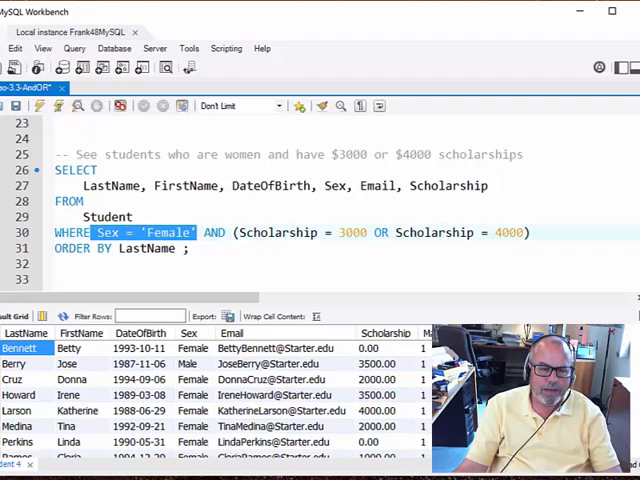